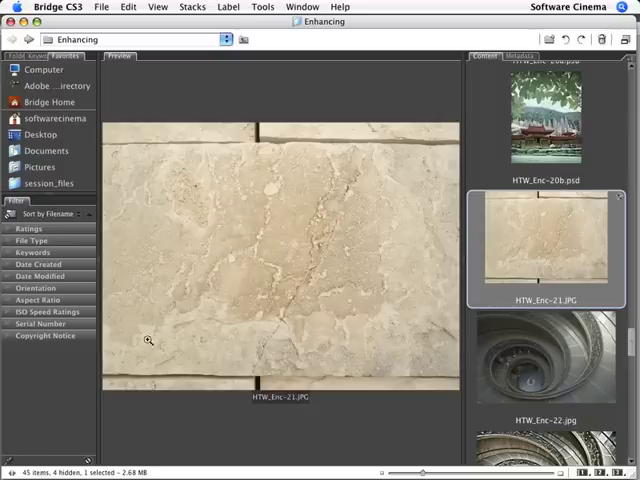
mouse_move(410, 384)
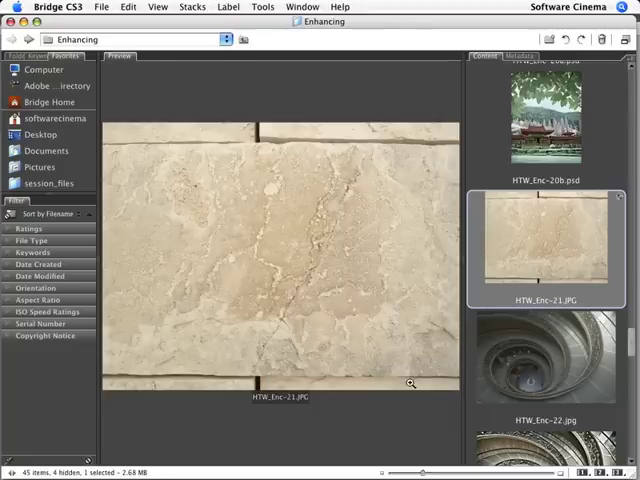
mouse_move(530, 254)
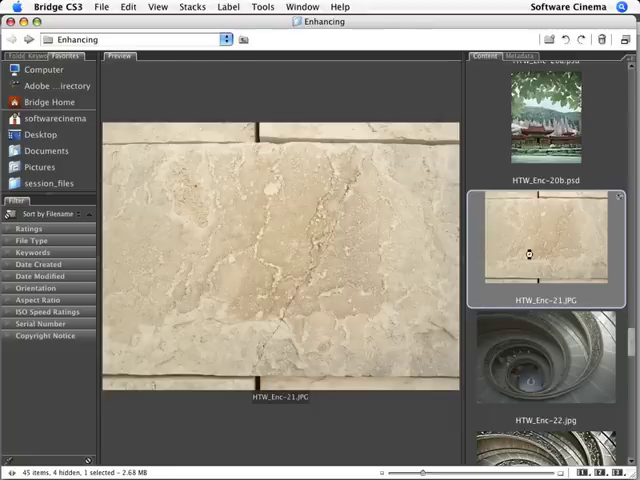
Auto-correct the limestone texture's tone and convert it to grayscale under HSL/Grayscale
double_click(530, 240)
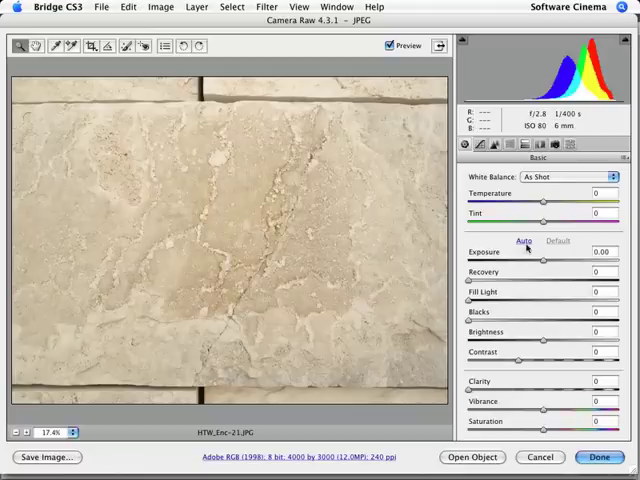
click(520, 240)
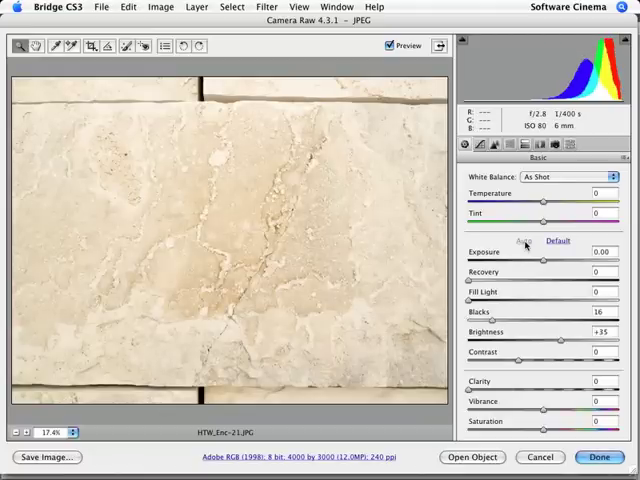
click(510, 144)
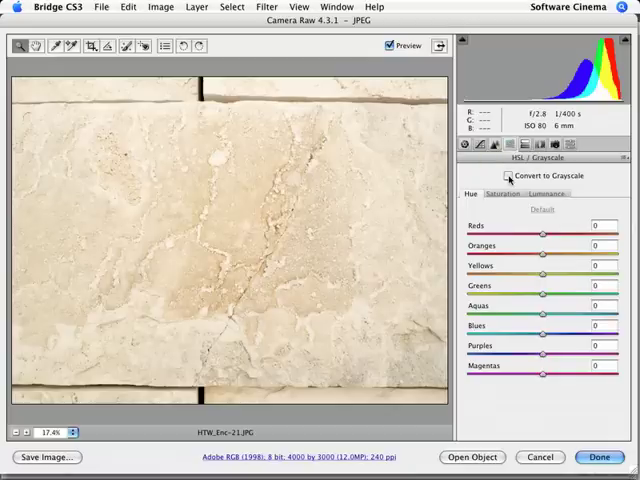
click(508, 176)
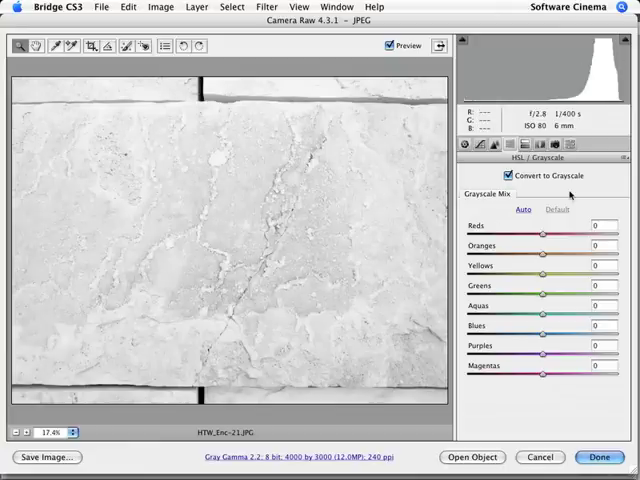
Lower Brightness in the Basic panel to darken the grayscale stone
click(464, 146)
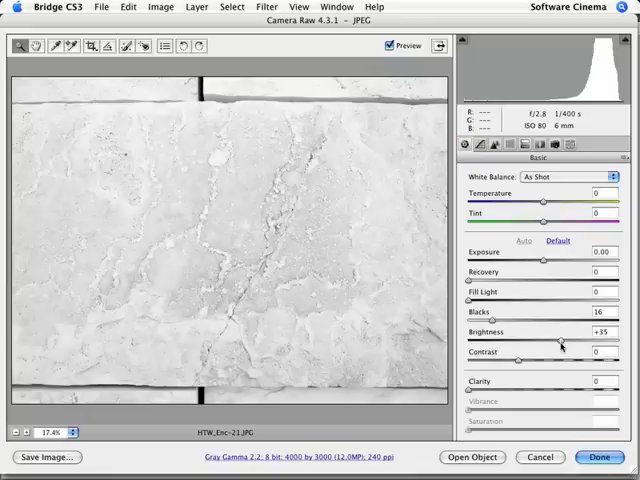
drag(560, 340, 530, 340)
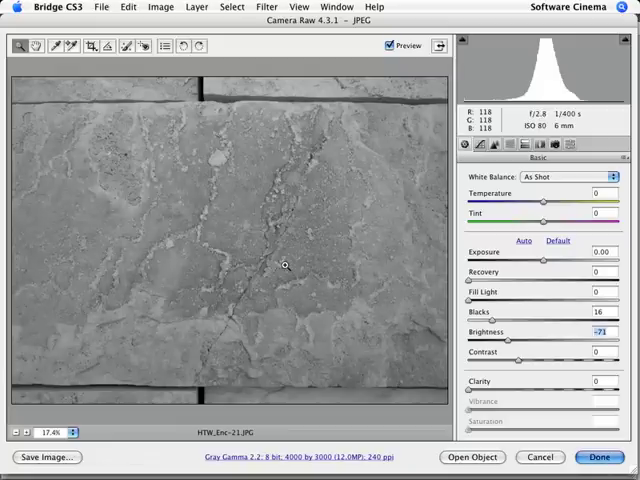
mouse_move(518, 412)
text(+93)
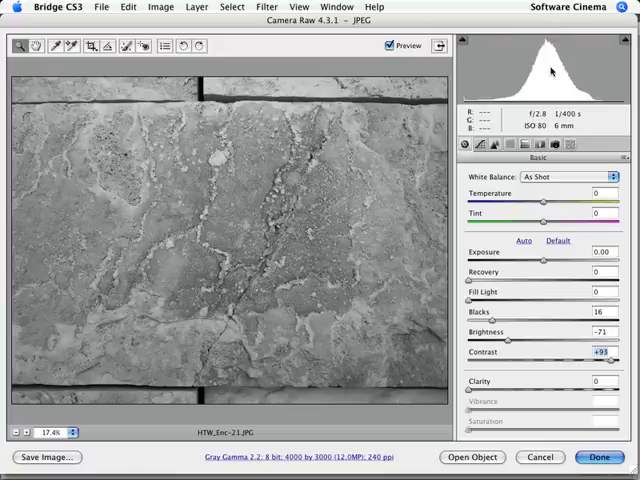
mouse_move(204, 246)
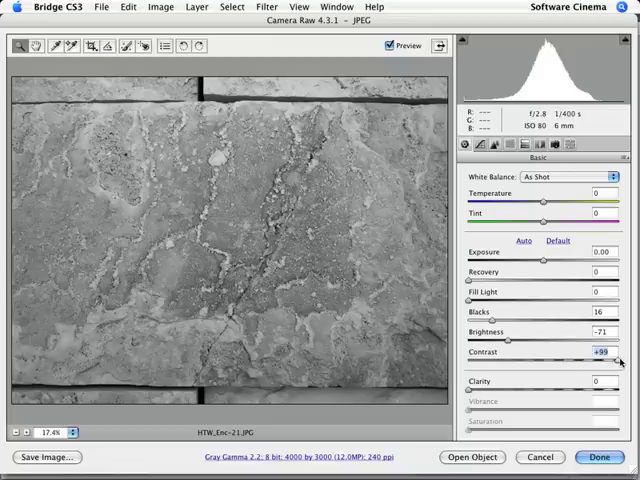
mouse_move(270, 282)
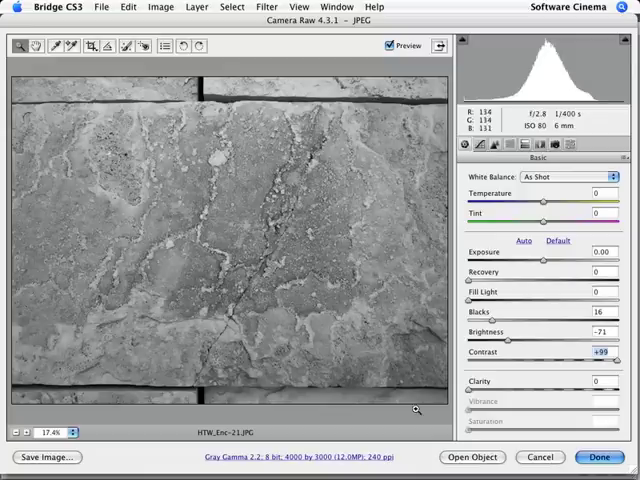
mouse_move(472, 456)
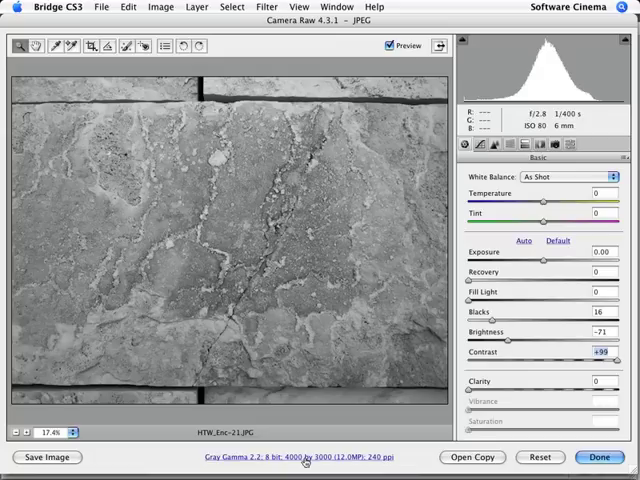
Review the workflow output settings, keeping Open in Photoshop as Smart Objects enabled
click(288, 456)
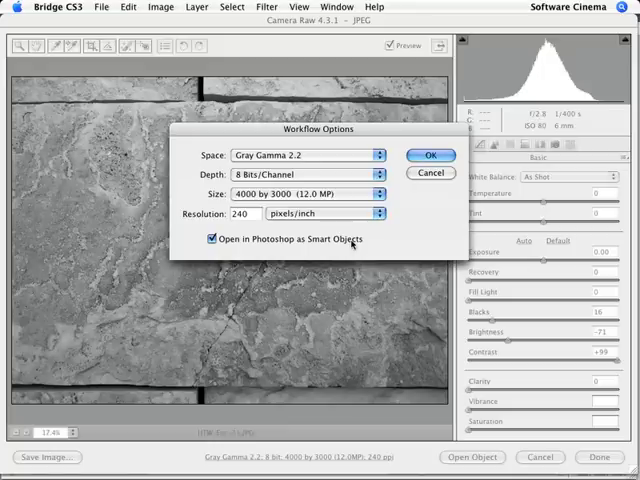
click(212, 240)
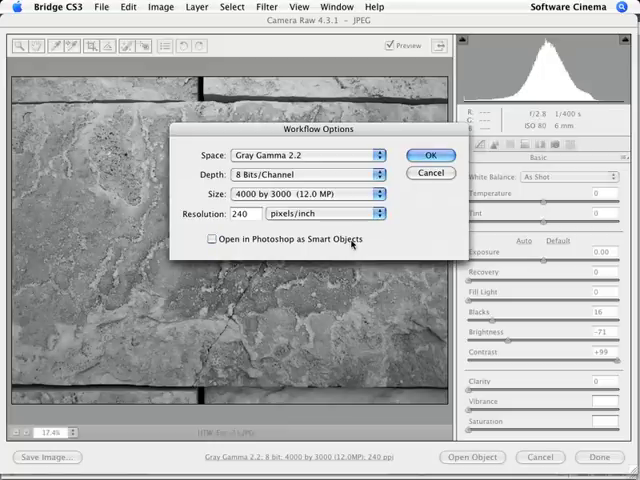
click(212, 240)
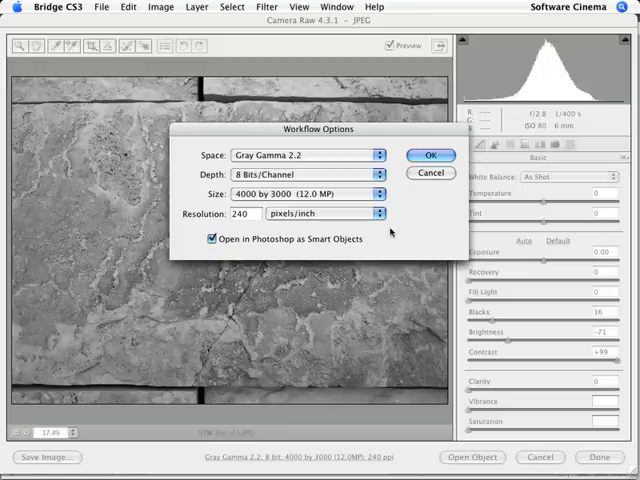
click(430, 156)
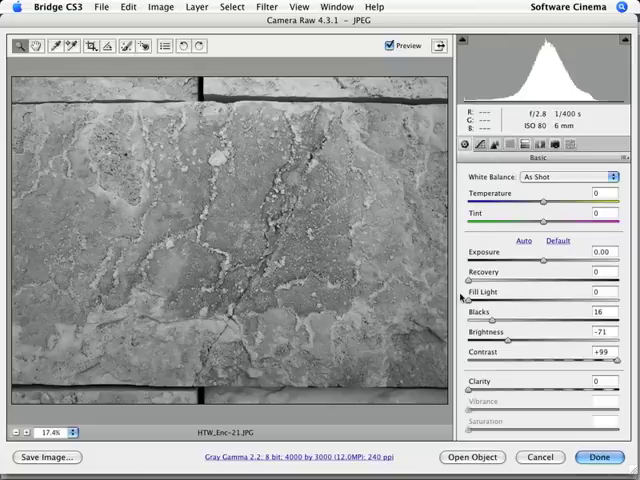
mouse_move(472, 458)
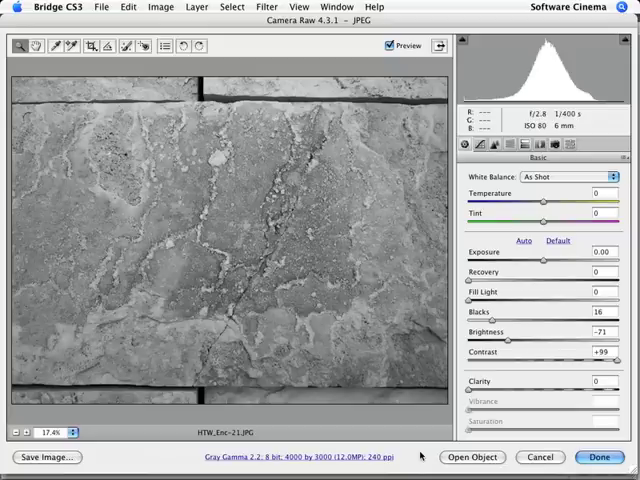
Bring the texture Smart Object over the surfer photo and set its blend mode to Soft Light
click(598, 456)
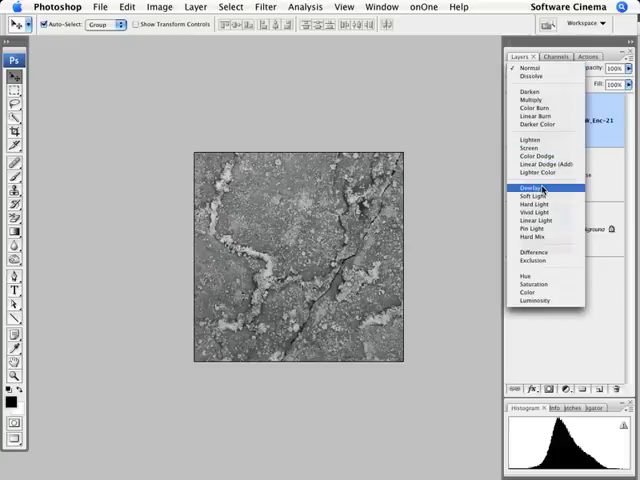
click(532, 188)
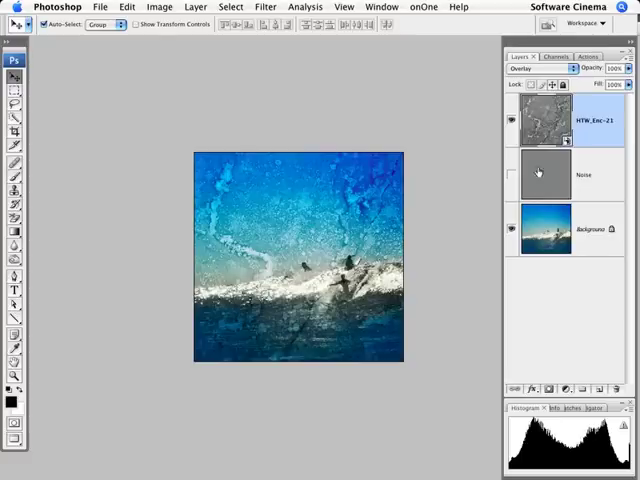
click(538, 68)
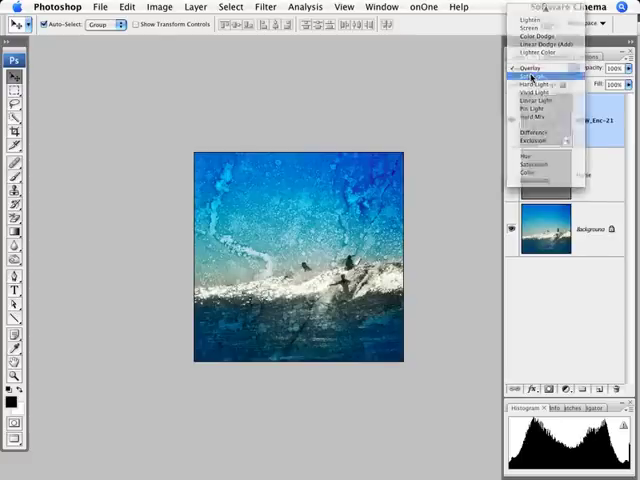
click(528, 76)
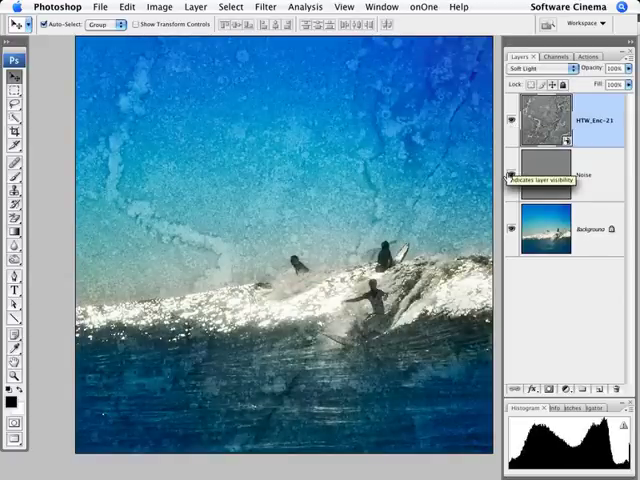
click(512, 172)
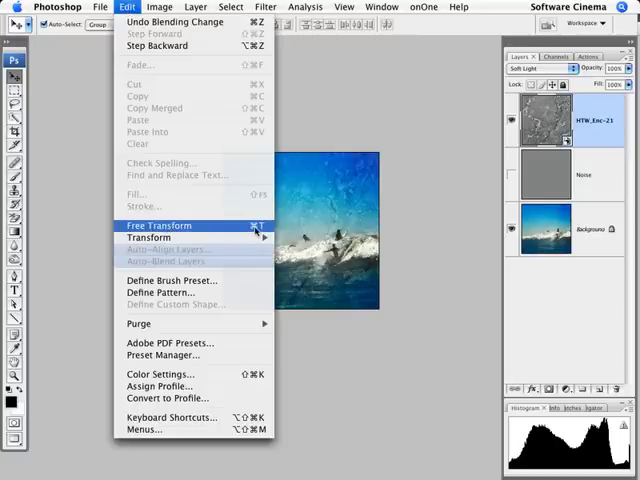
Start Free Transform on the texture layer to resize it over the photo
click(160, 224)
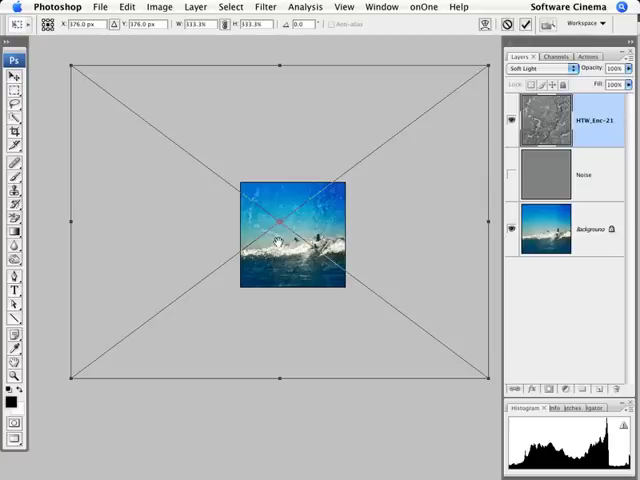
mouse_move(278, 240)
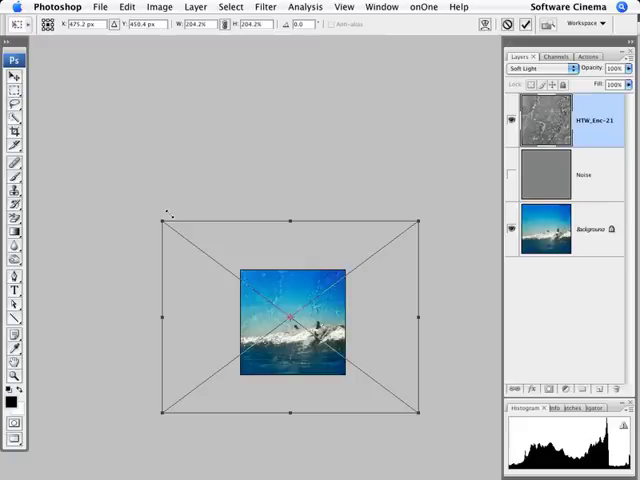
mouse_move(276, 310)
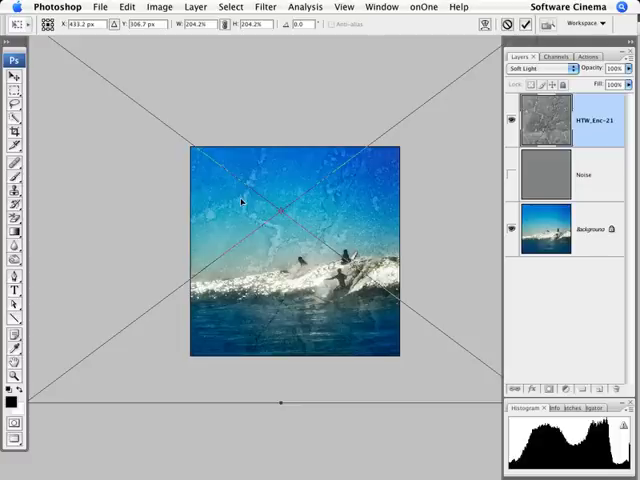
Flip the texture vertically from the transform context menu
right_click(240, 200)
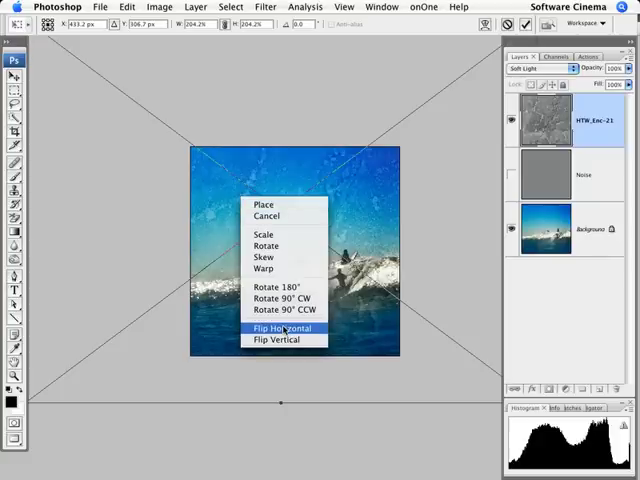
mouse_move(264, 234)
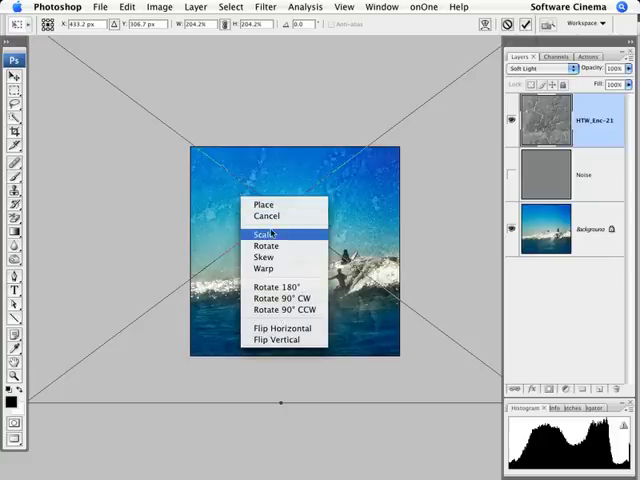
mouse_move(268, 268)
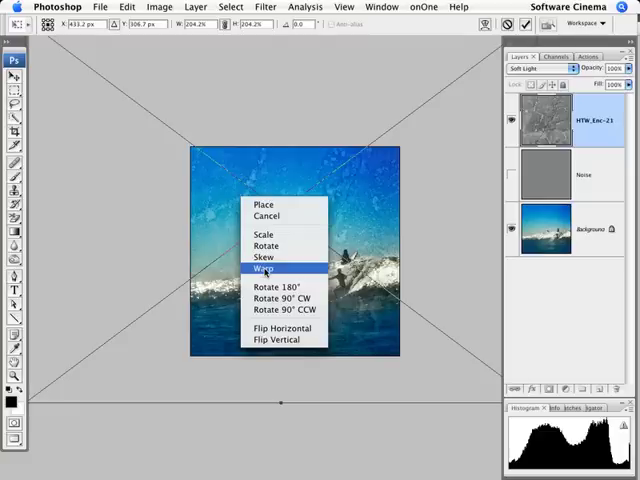
mouse_move(284, 340)
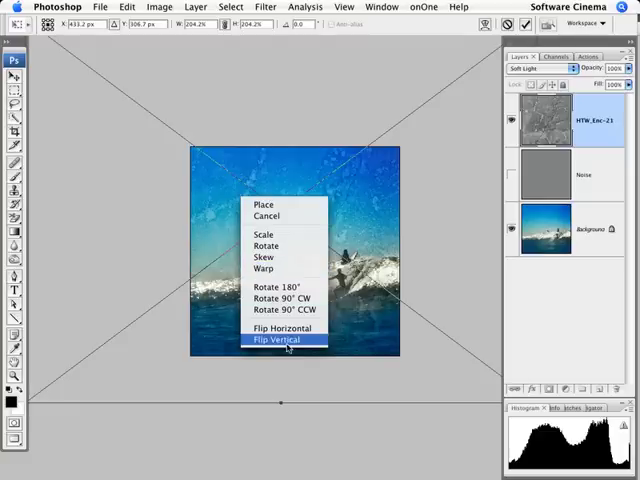
click(280, 340)
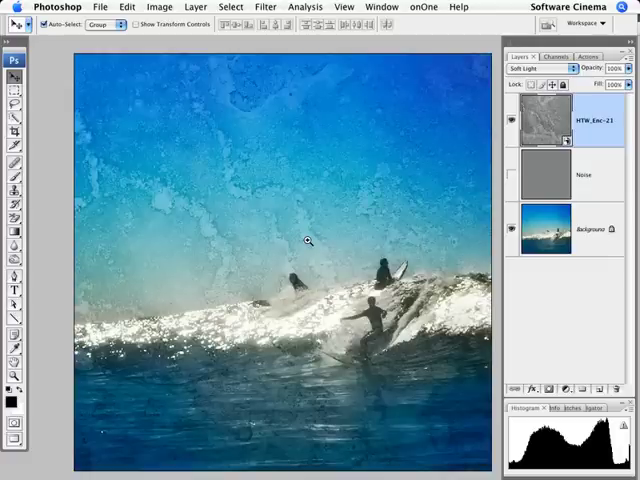
mouse_move(308, 244)
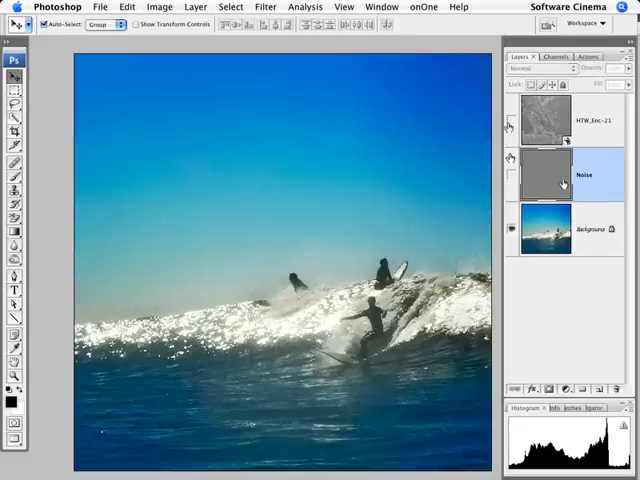
click(512, 120)
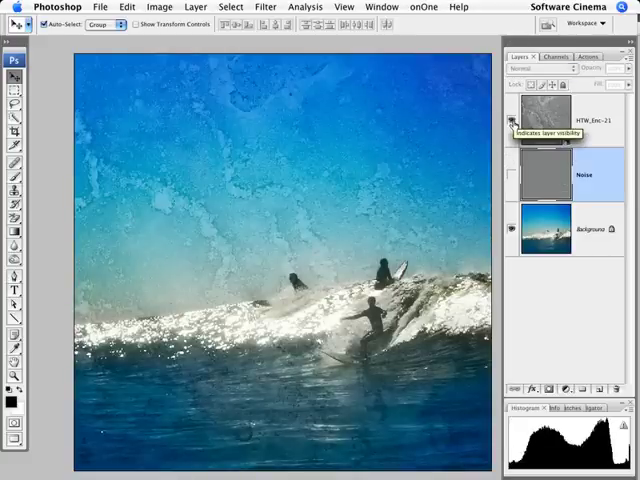